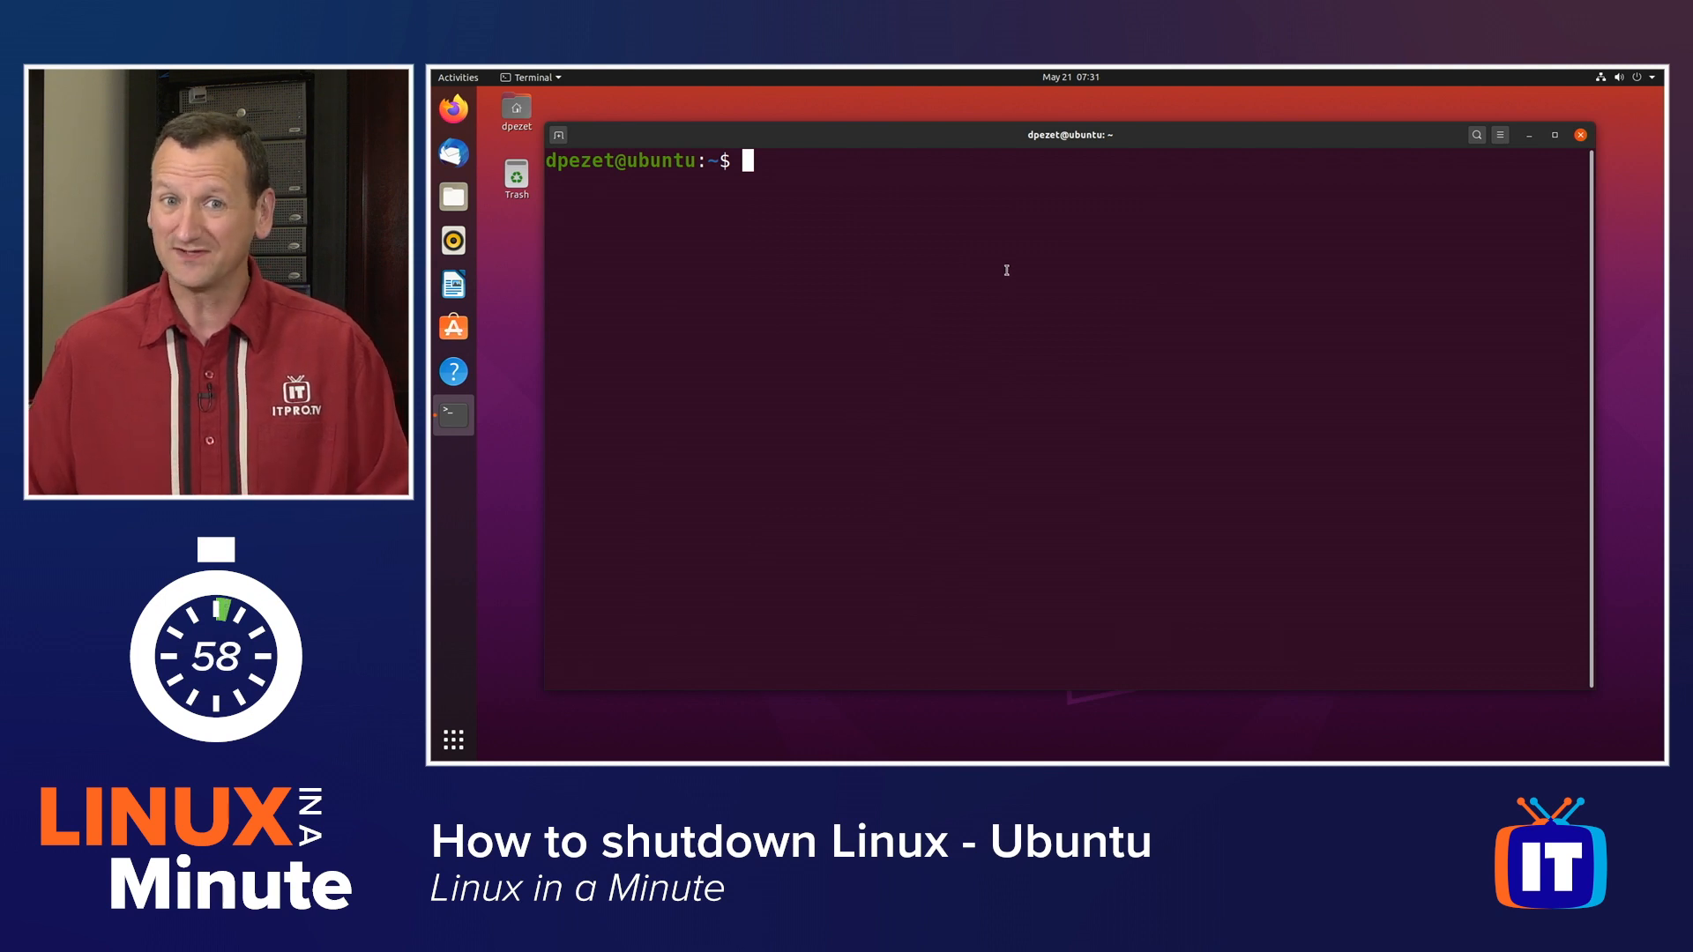
Step: Type 'sudo shutdown now' at the terminal prompt without running it
left_click(1641, 77)
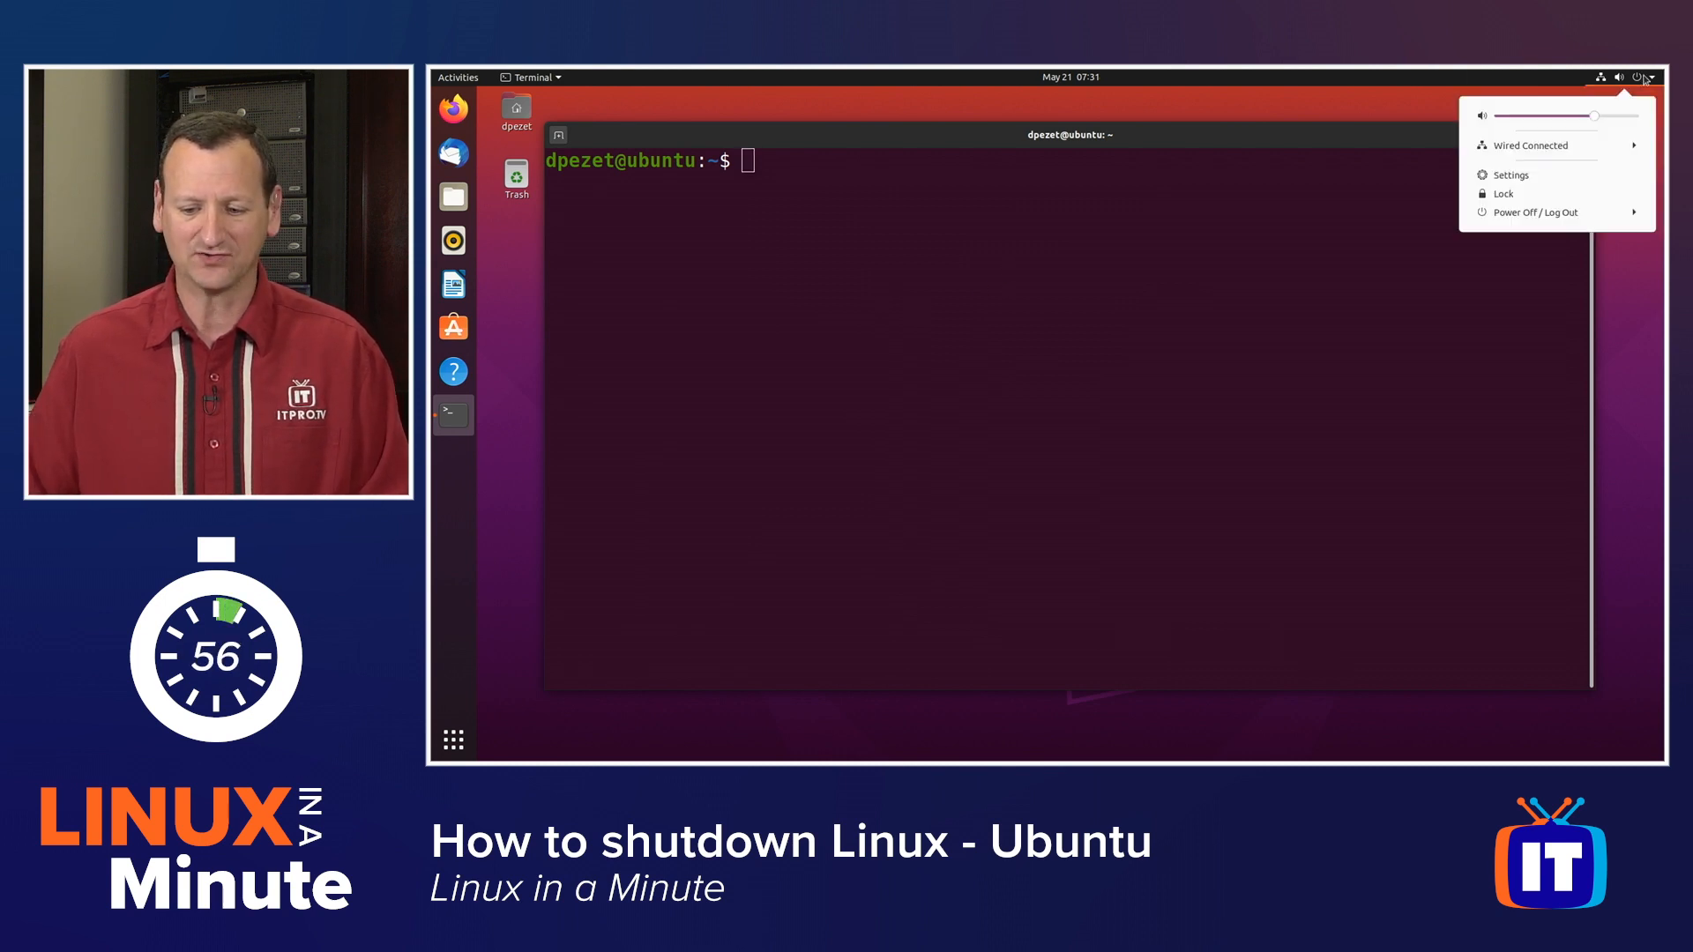
mouse_move(1562, 175)
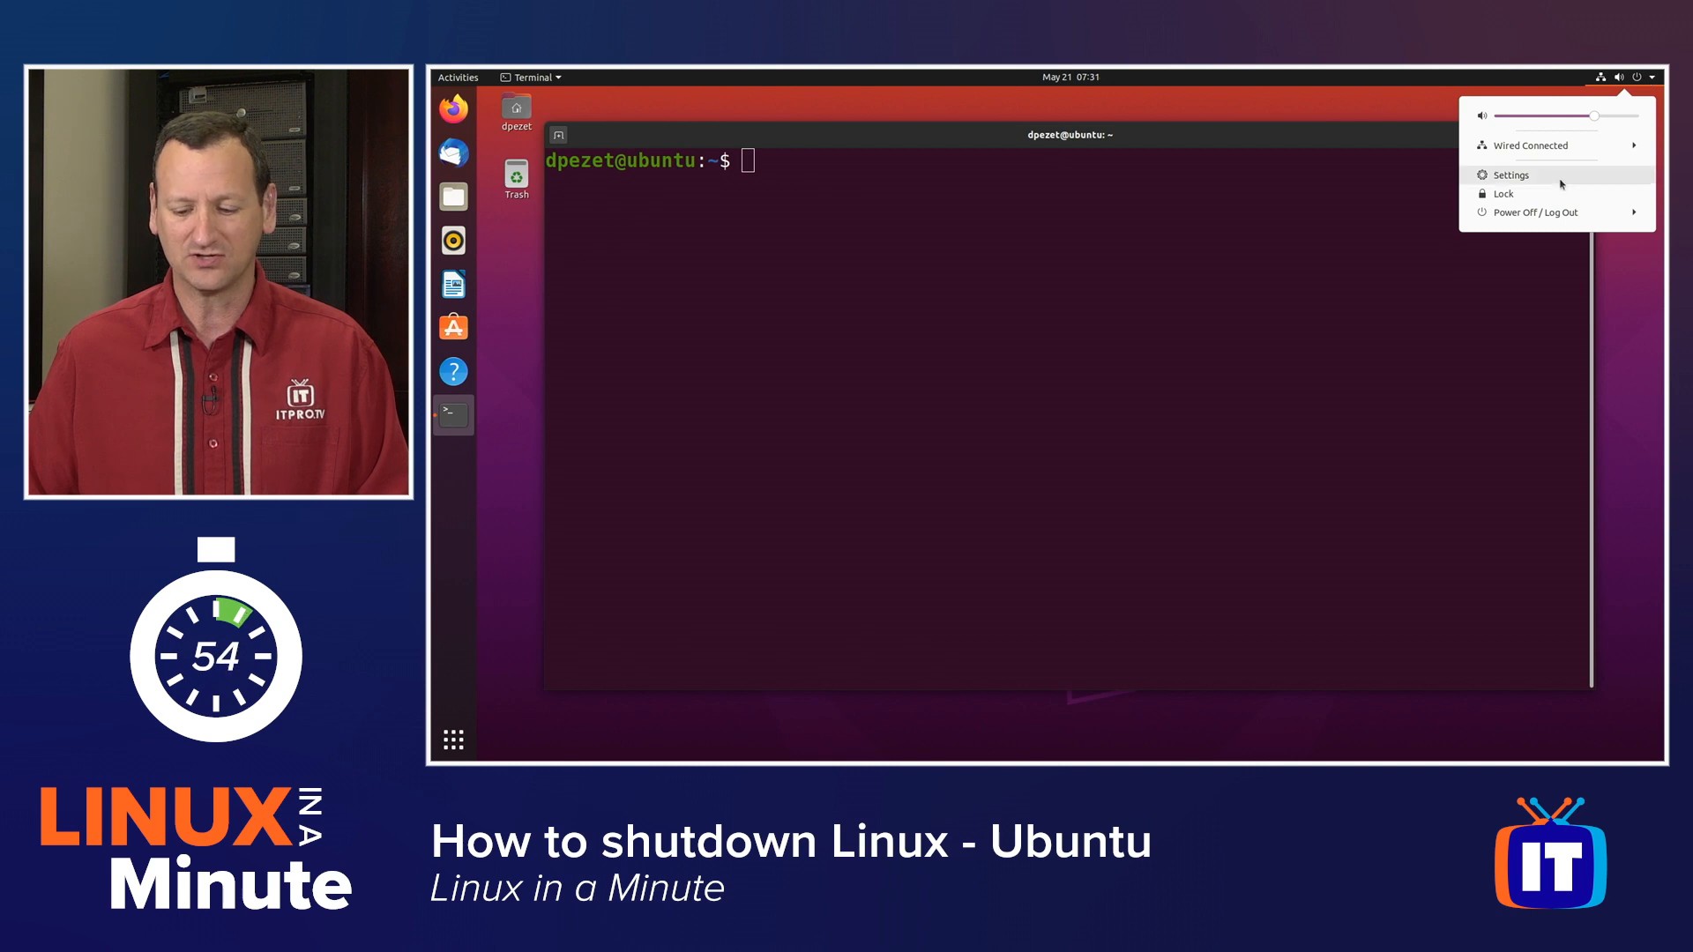
mouse_move(1533, 212)
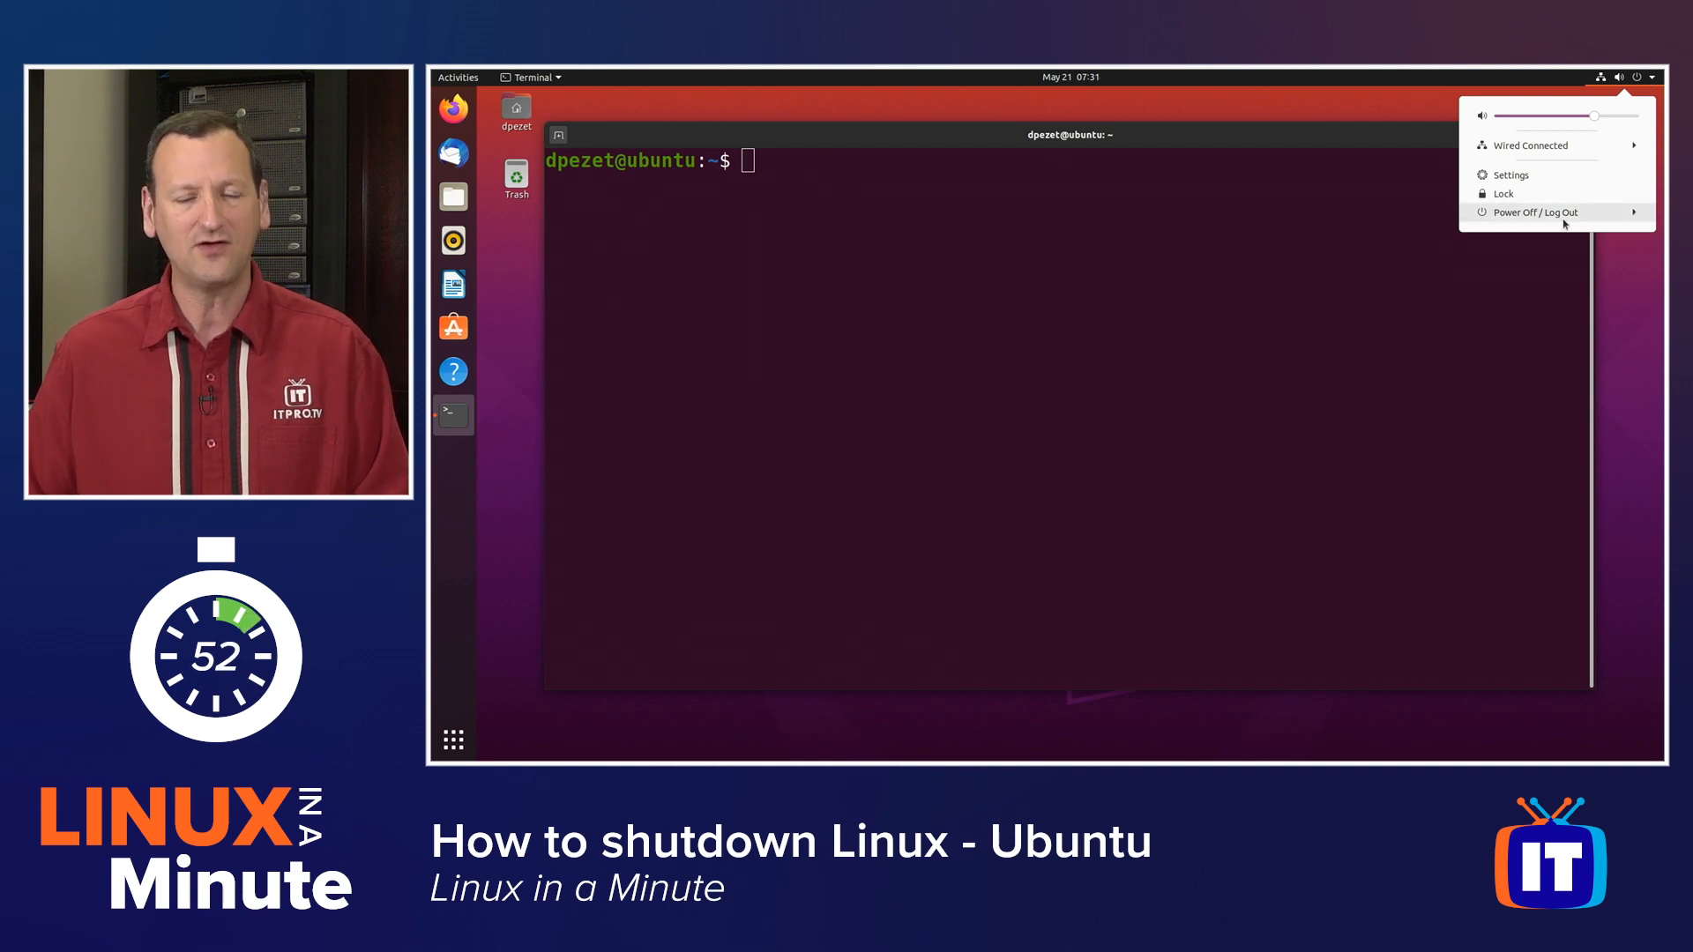
mouse_move(1063, 341)
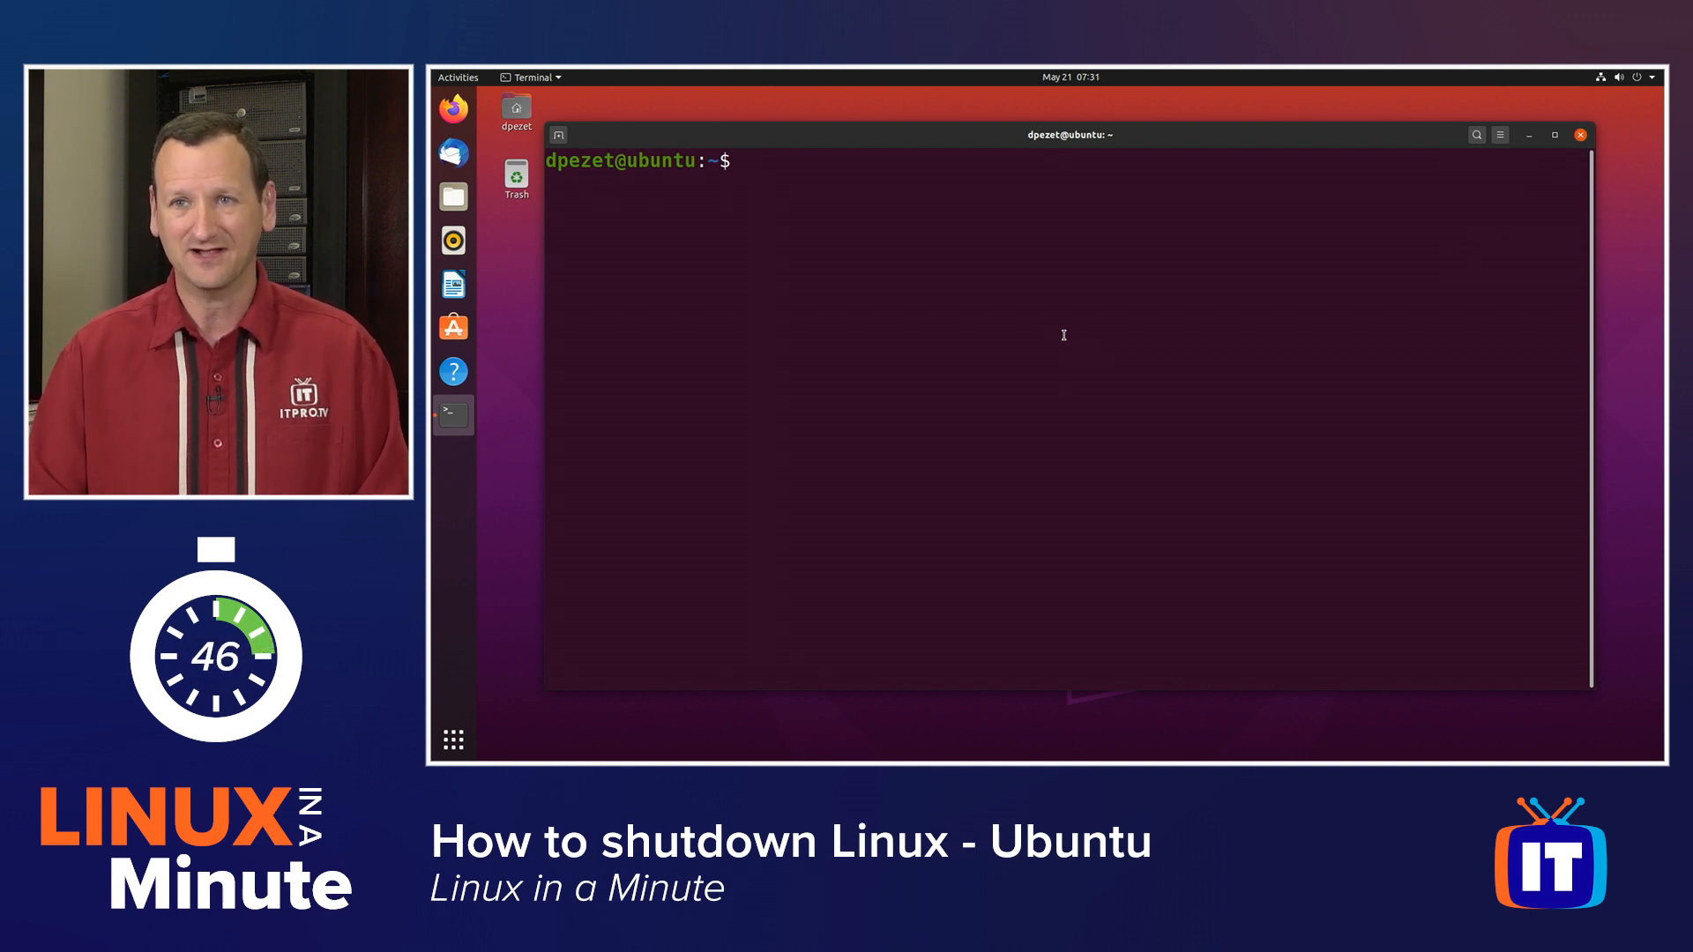
type("s")
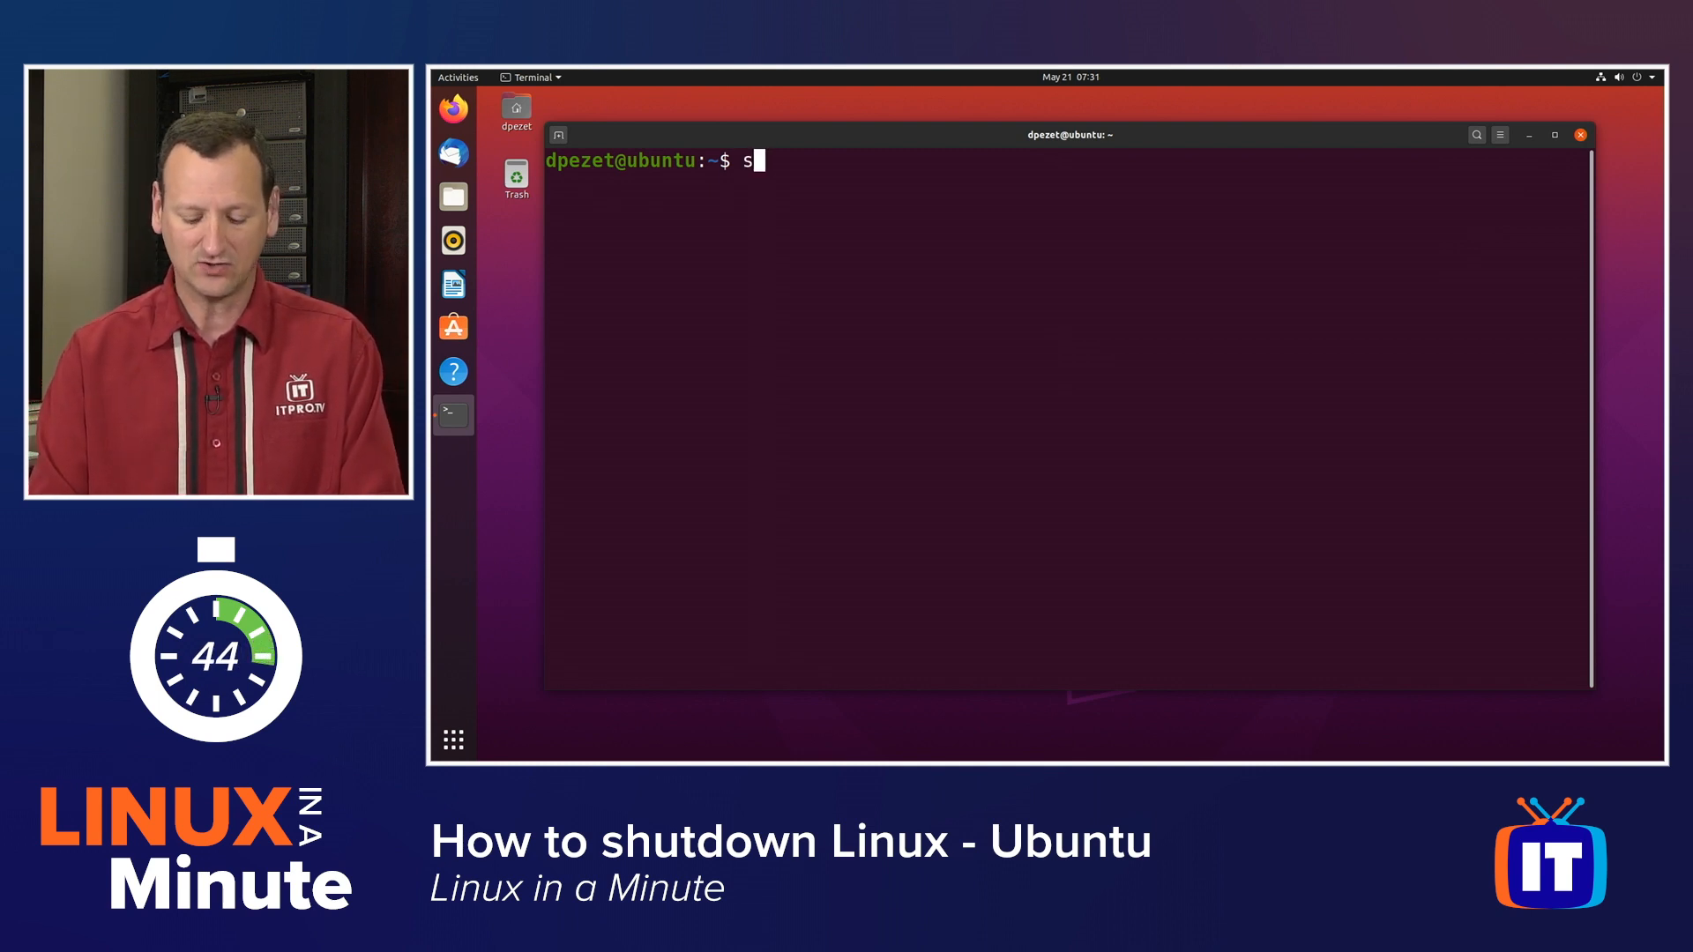
type("hutdown no")
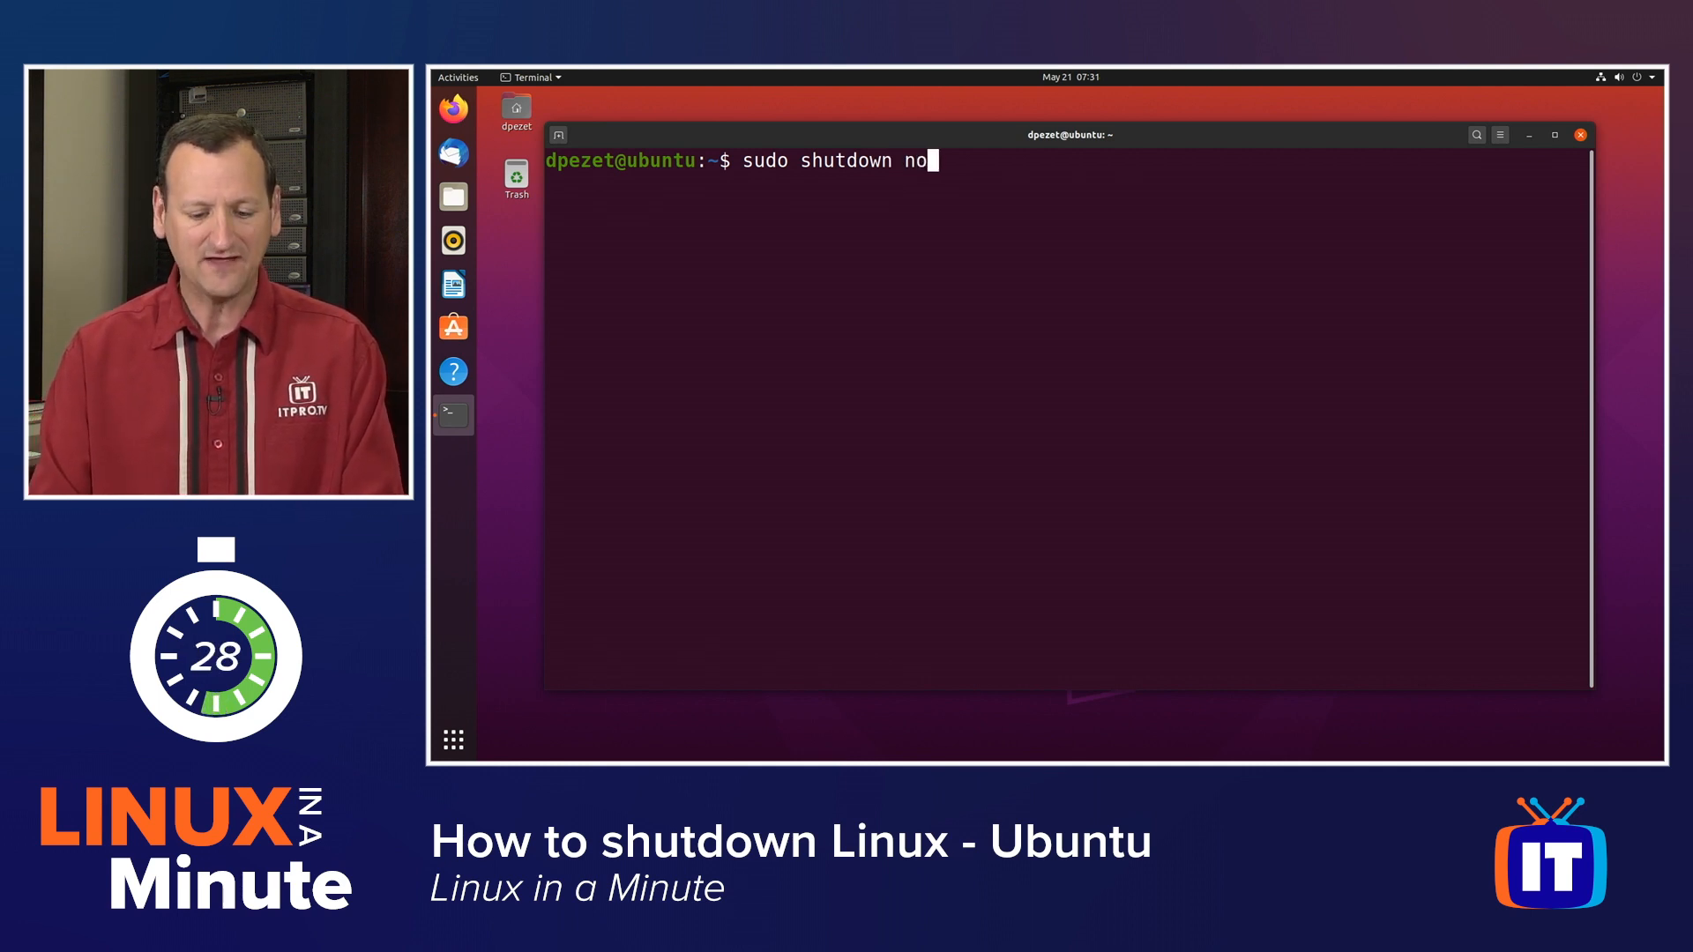
type("w")
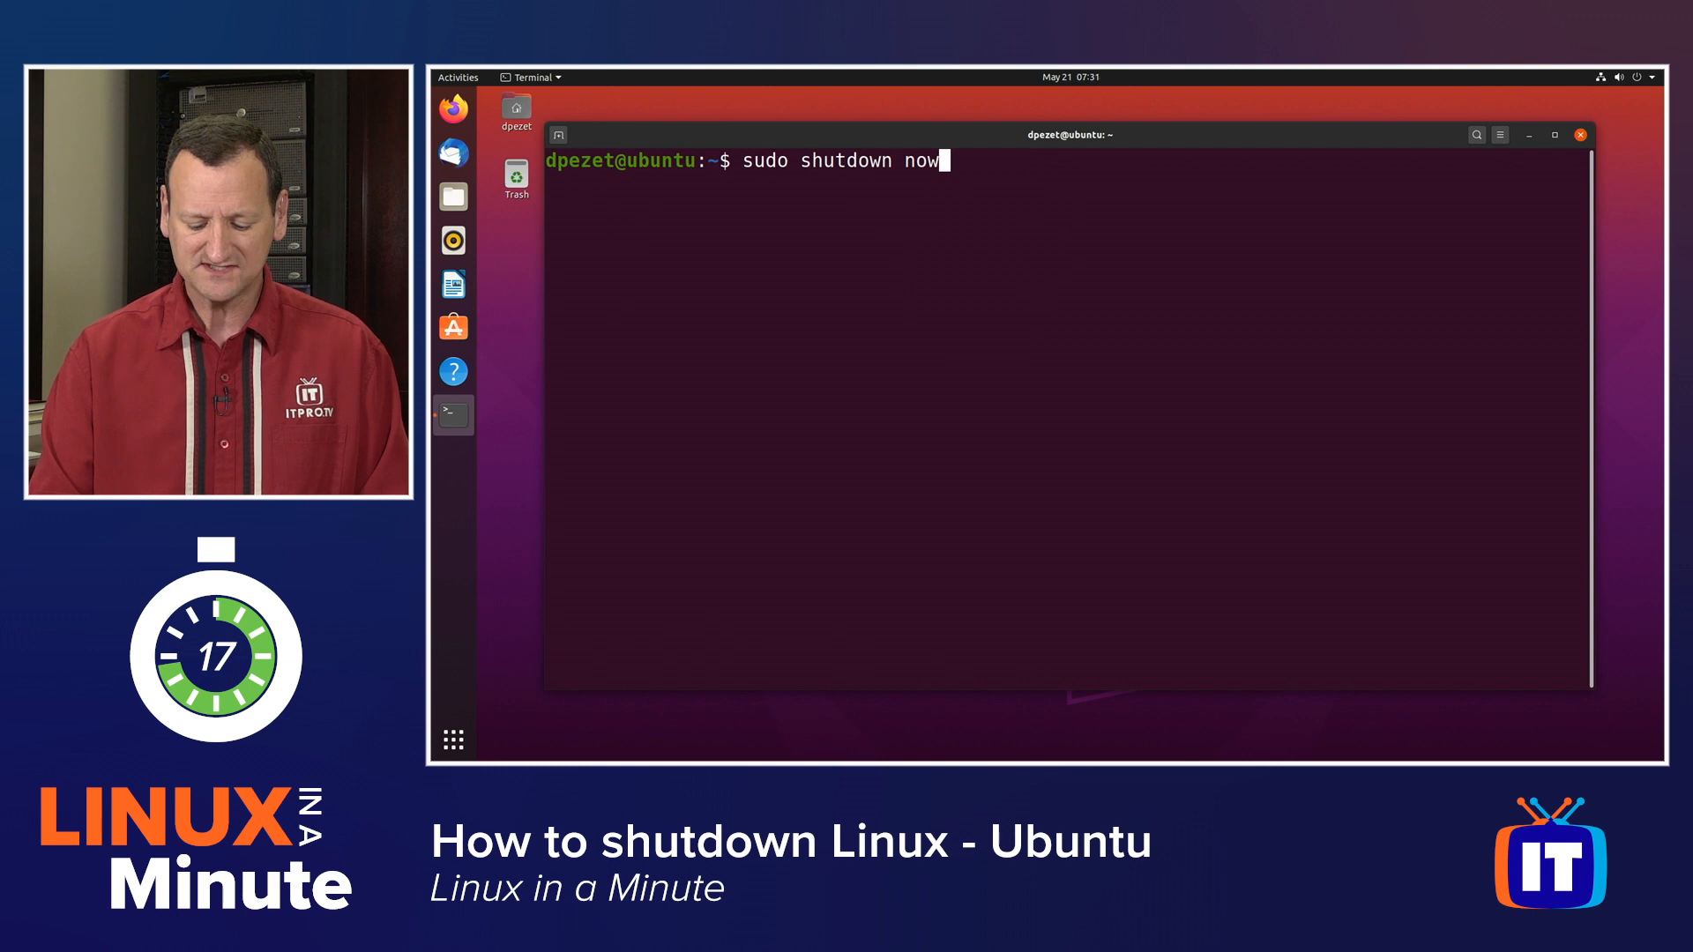
Step: Add and remove a '-h' flag, then run 'sudo shutdown now' to reach the password prompt
type("-h")
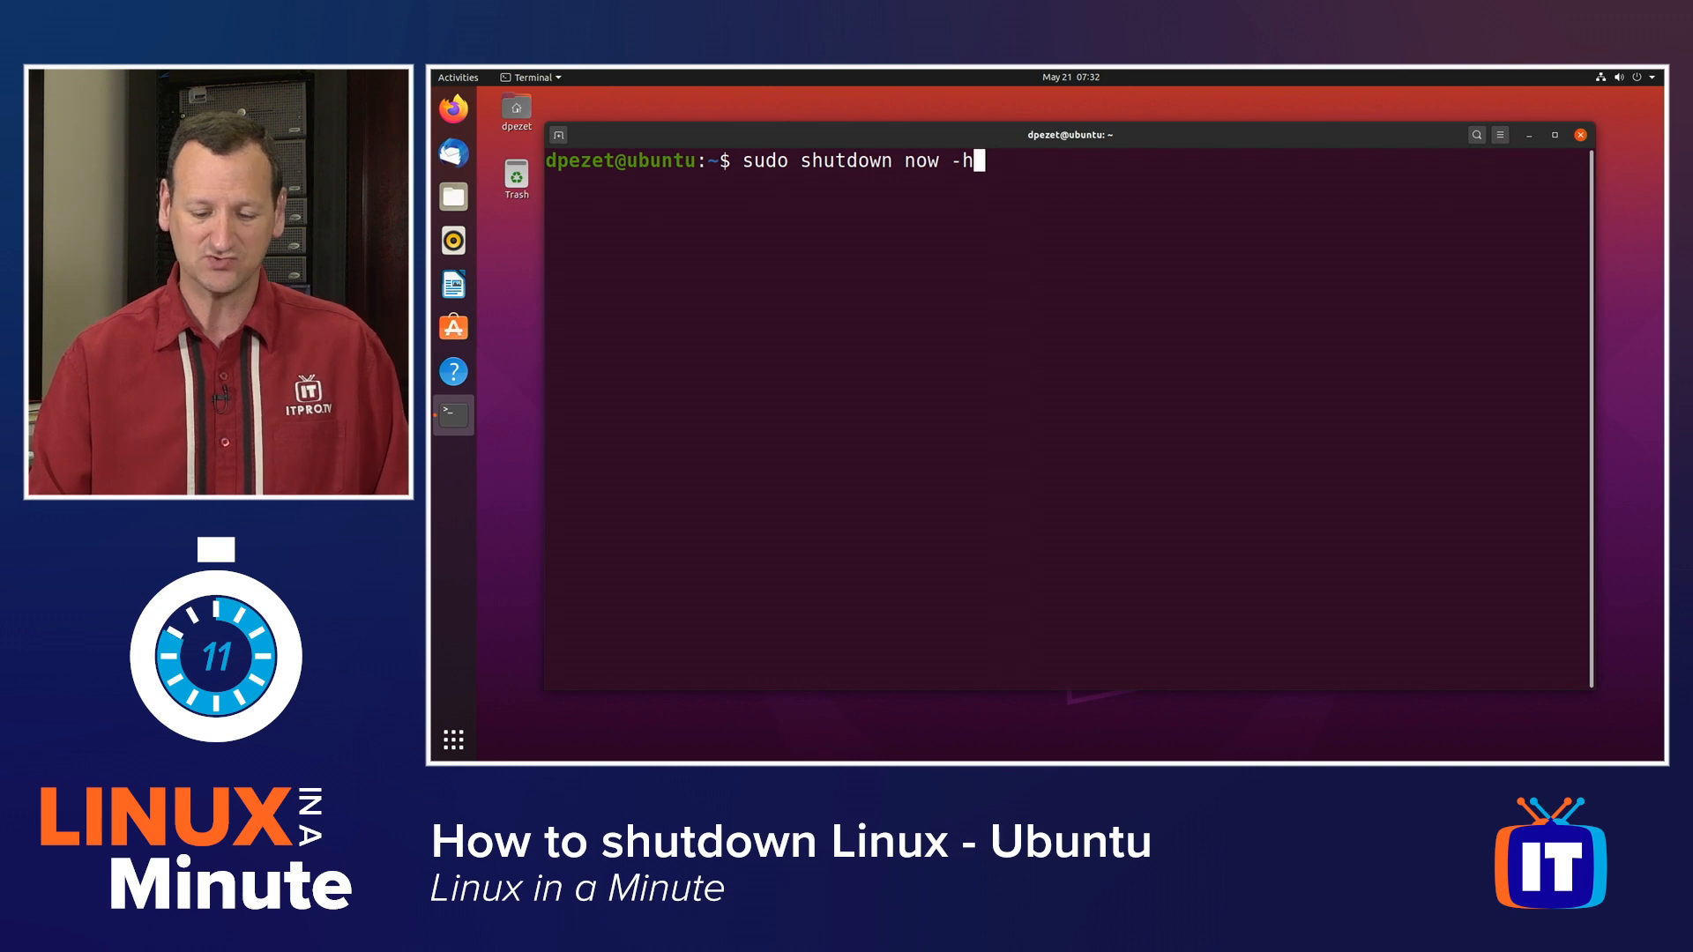
key("BackSpace")
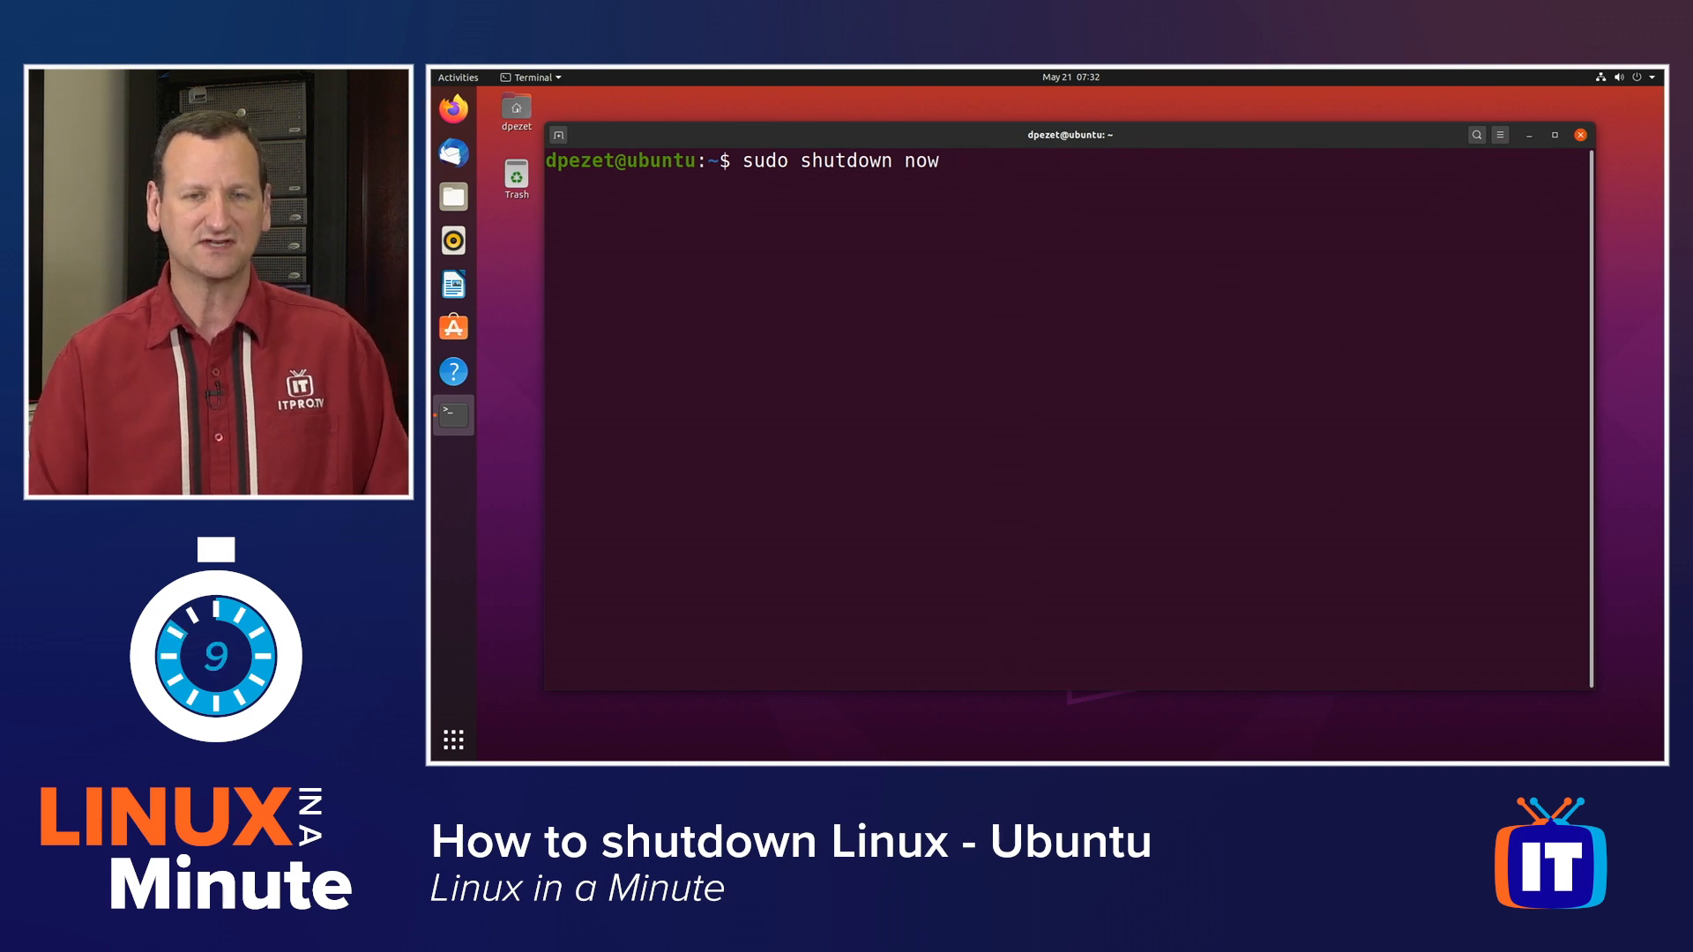
key("Return")
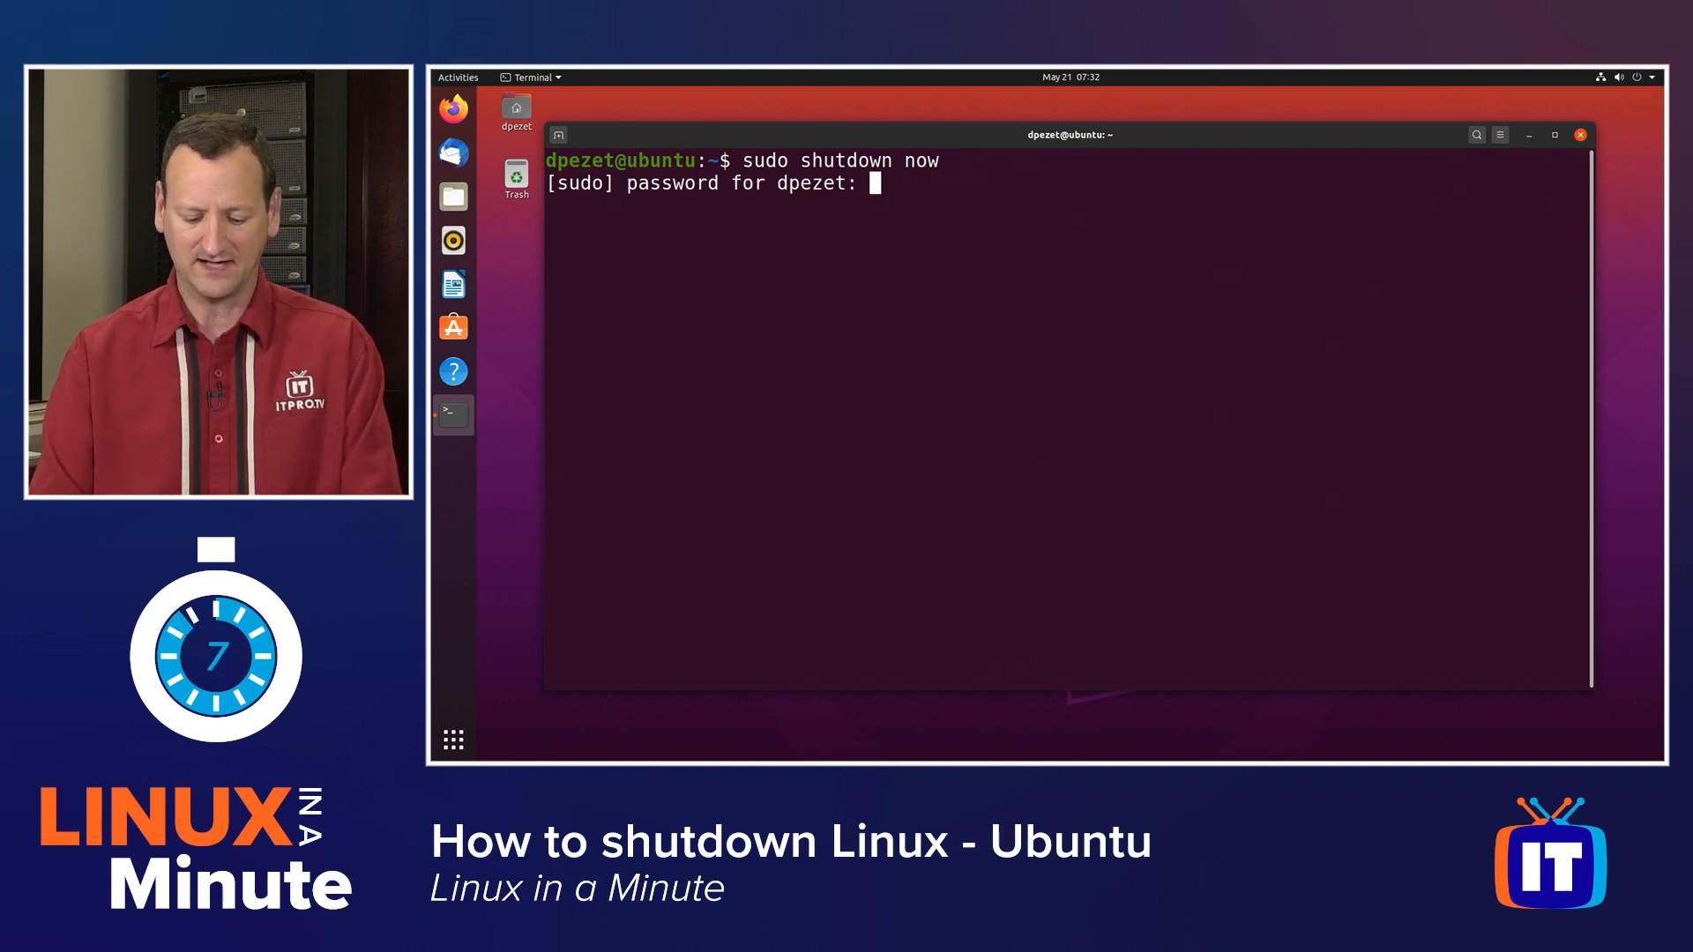